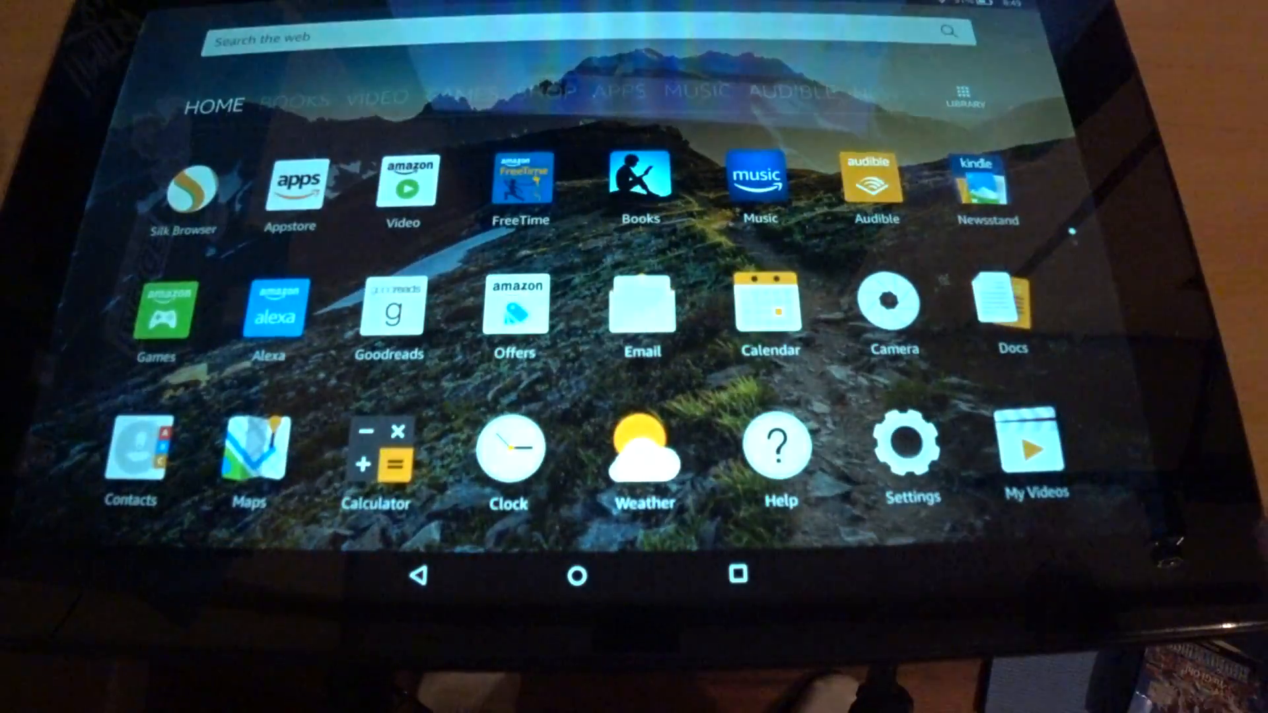
- Turn on Apps from Unknown Sources under Settings > Security
click(910, 447)
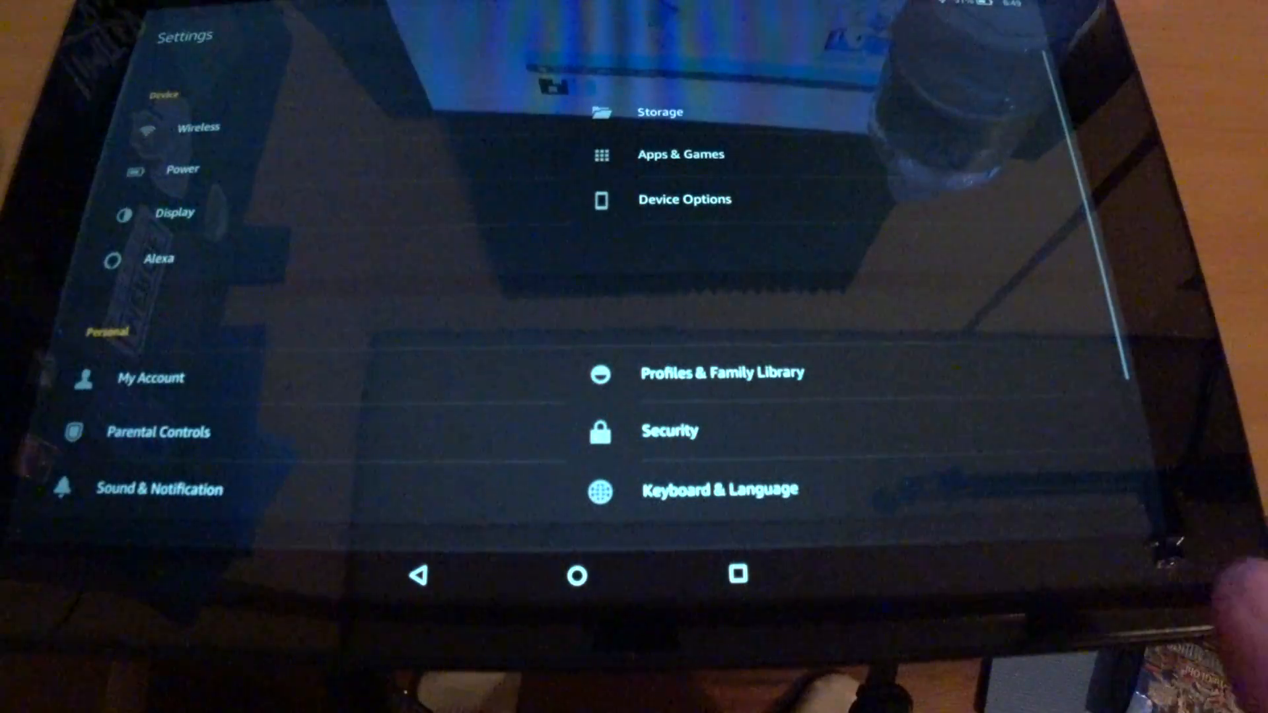
click(669, 430)
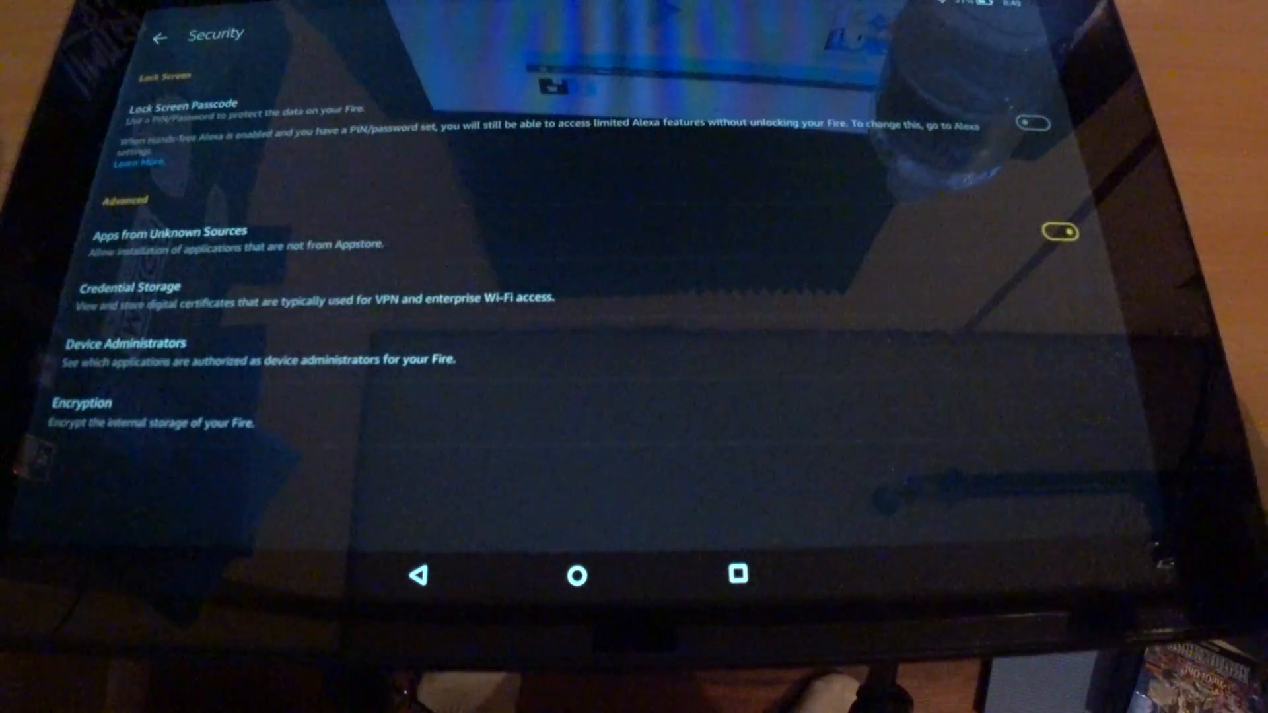
click(1061, 233)
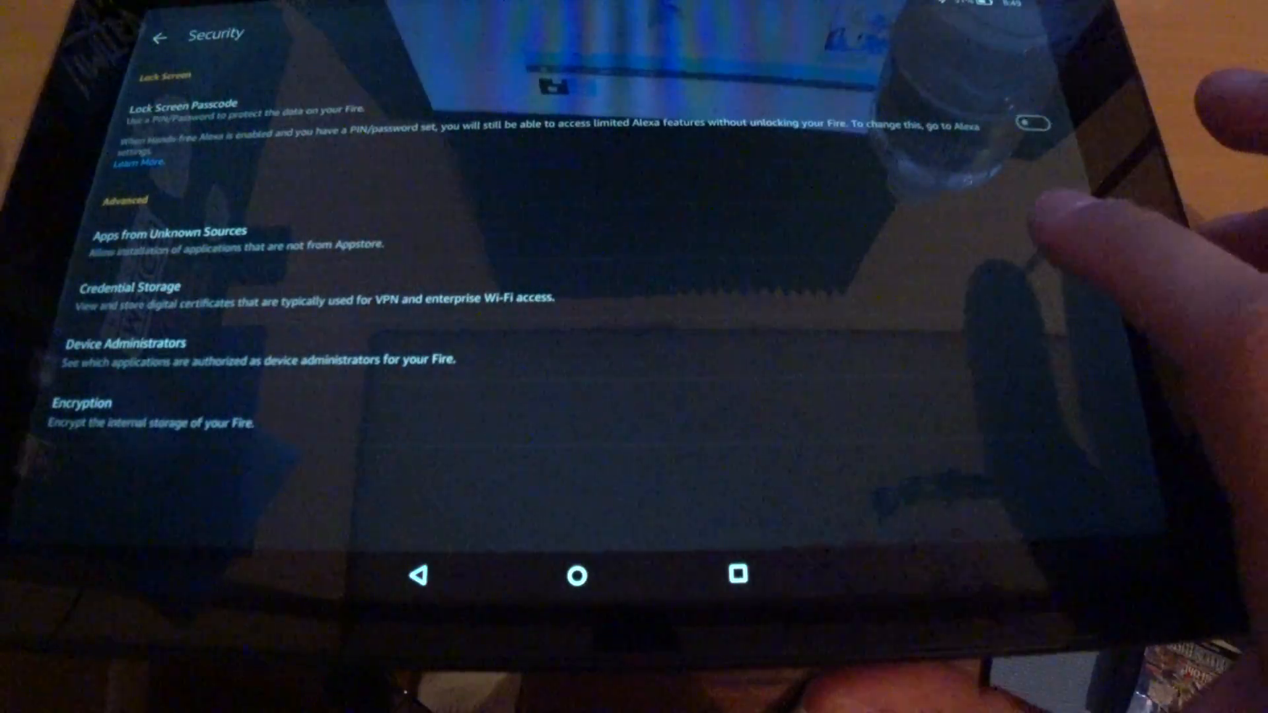
click(1057, 233)
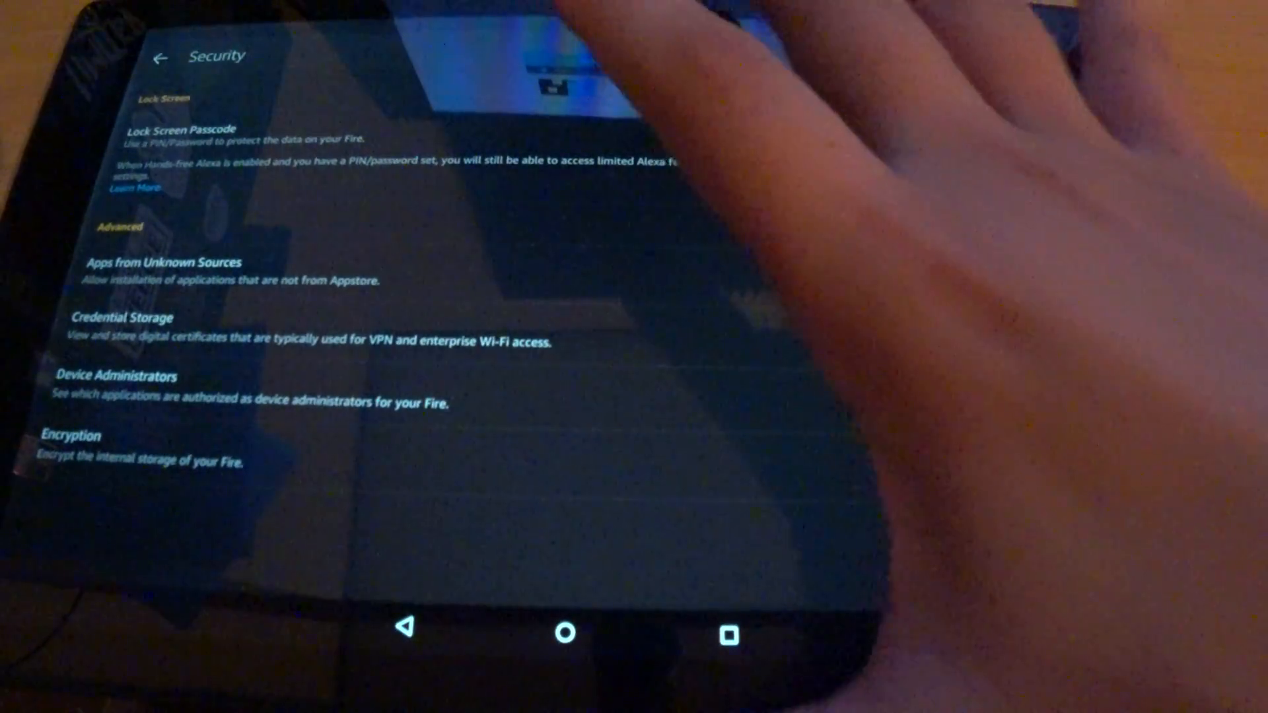
click(565, 633)
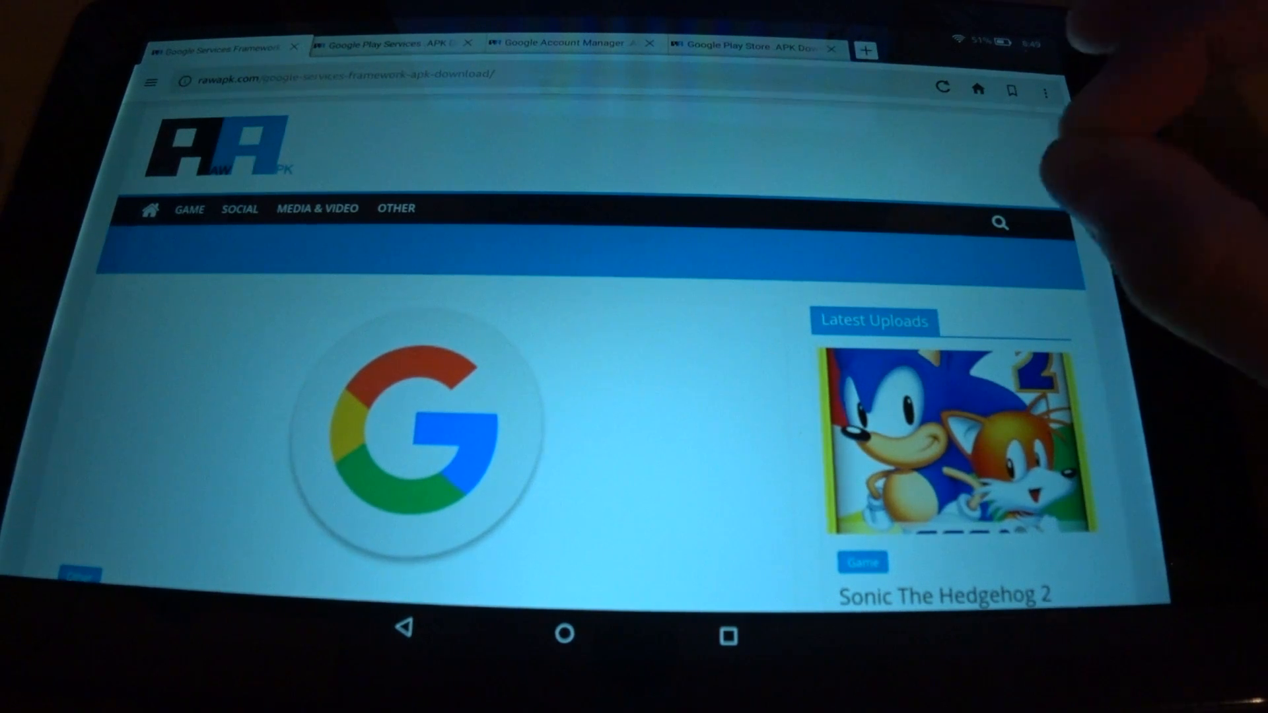
- Scroll the Google Services Framework page down to its Download .APK link
scroll(down, 3)
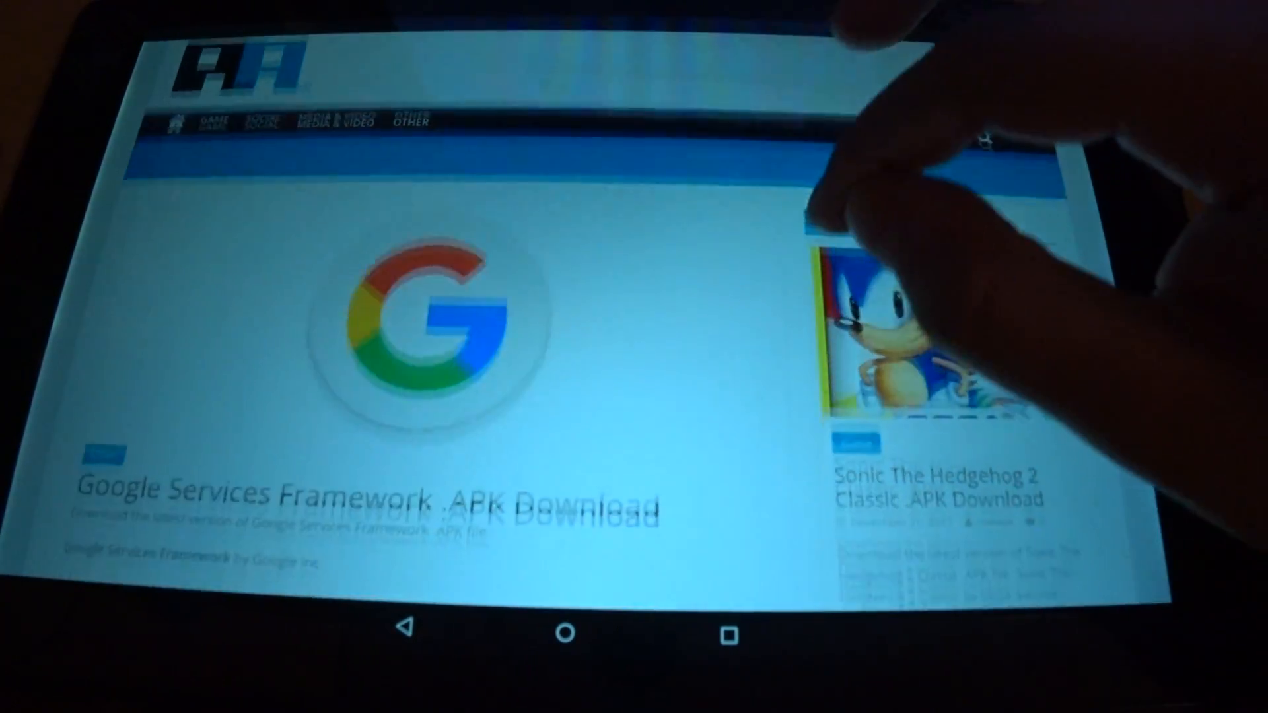
scroll(down, 3)
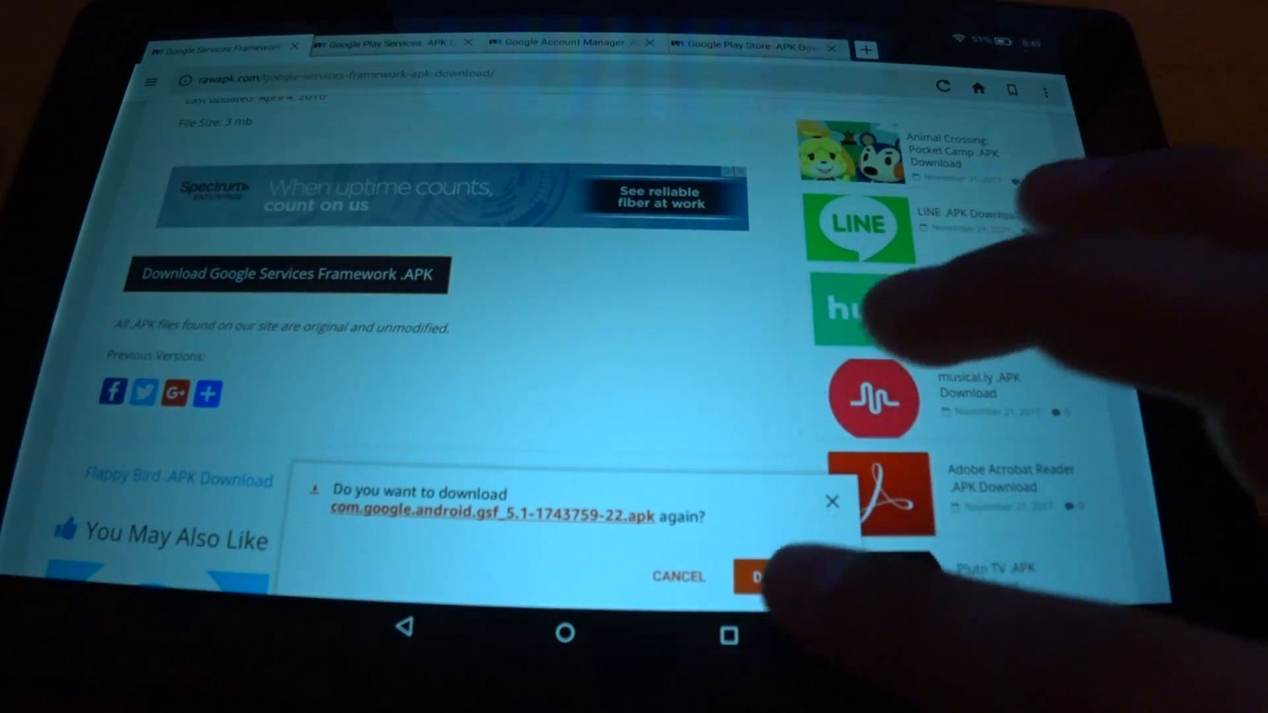
click(764, 576)
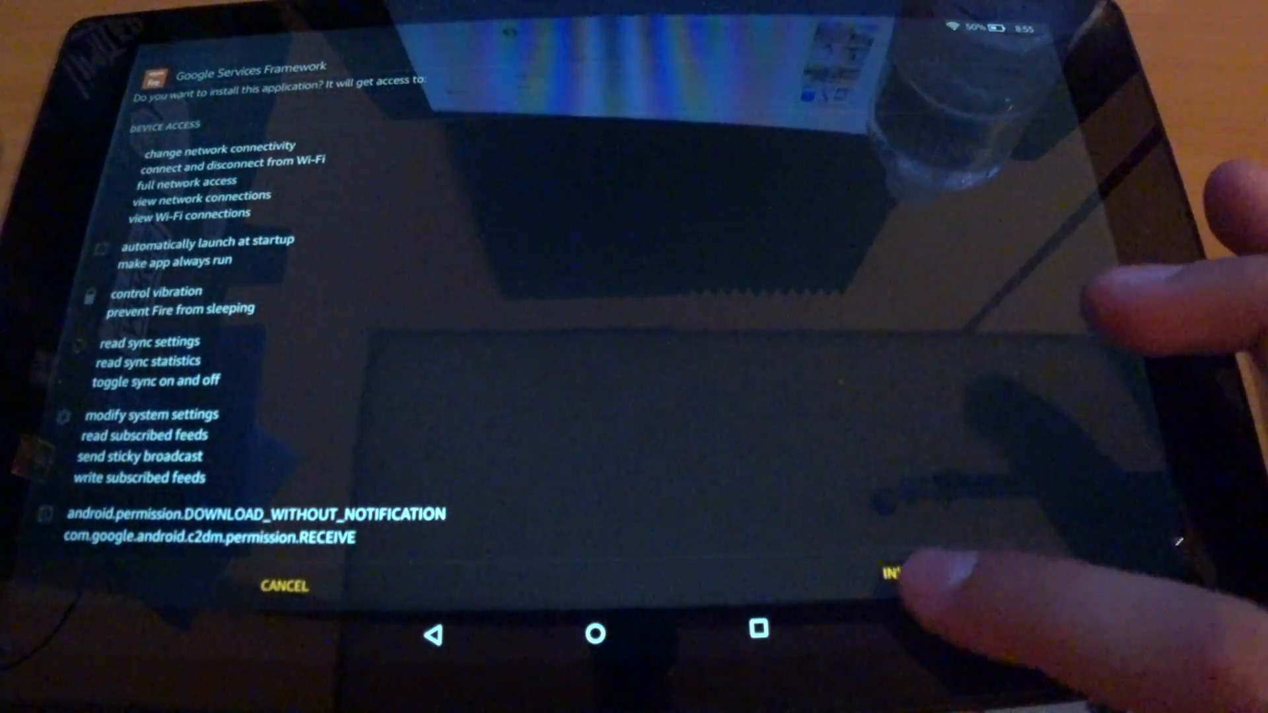
- Install Google Services Framework from its permissions screen
click(897, 574)
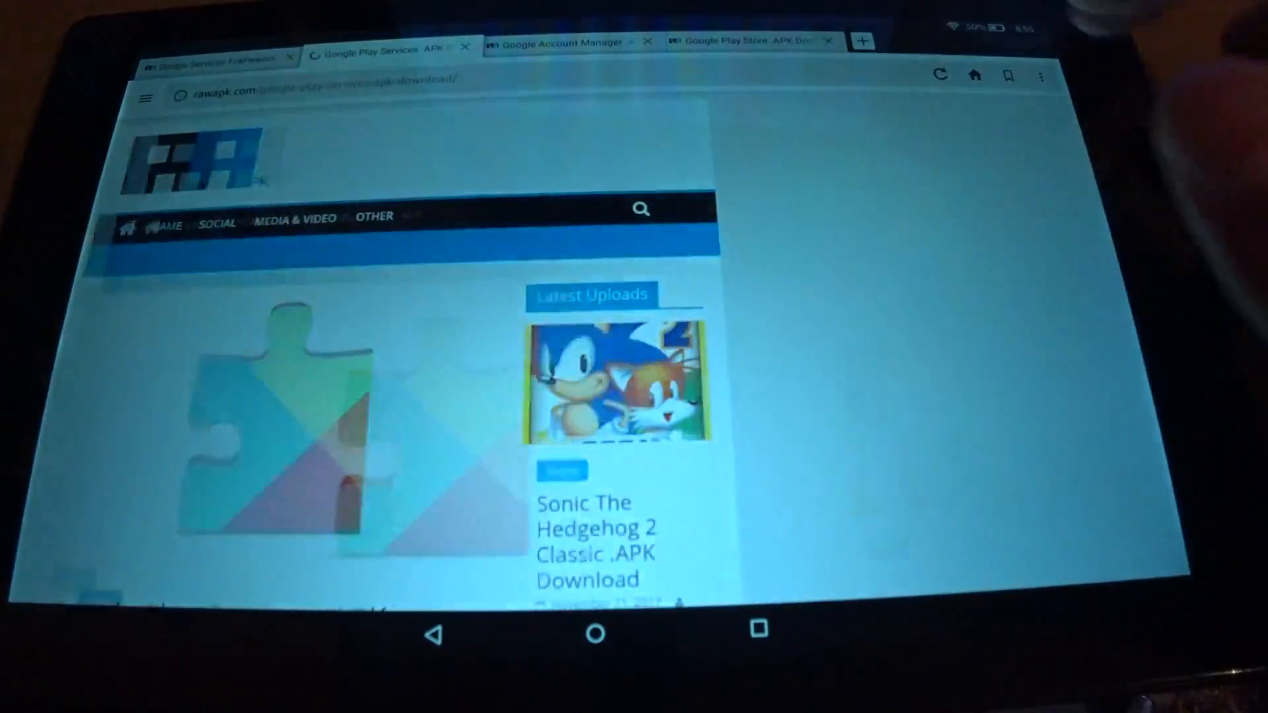
- Scroll the Google Play Services page and download the latest Play Services APK
scroll(down, 3)
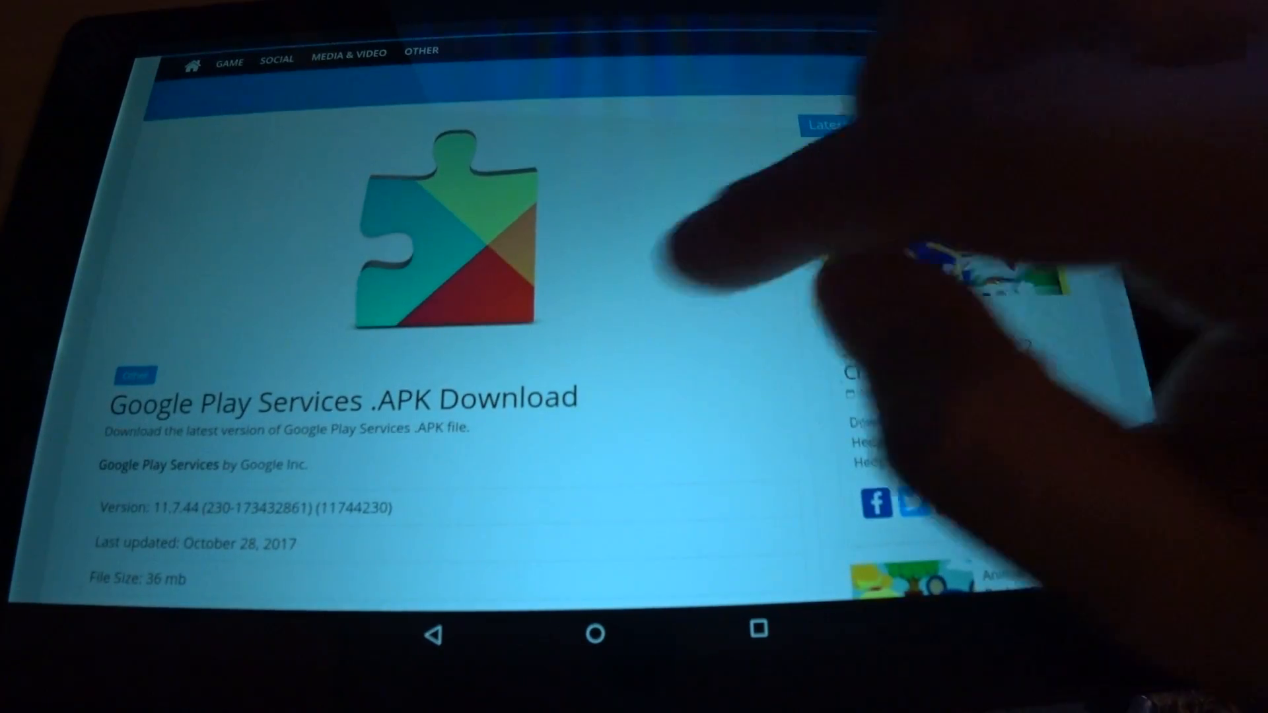
scroll(down, 3)
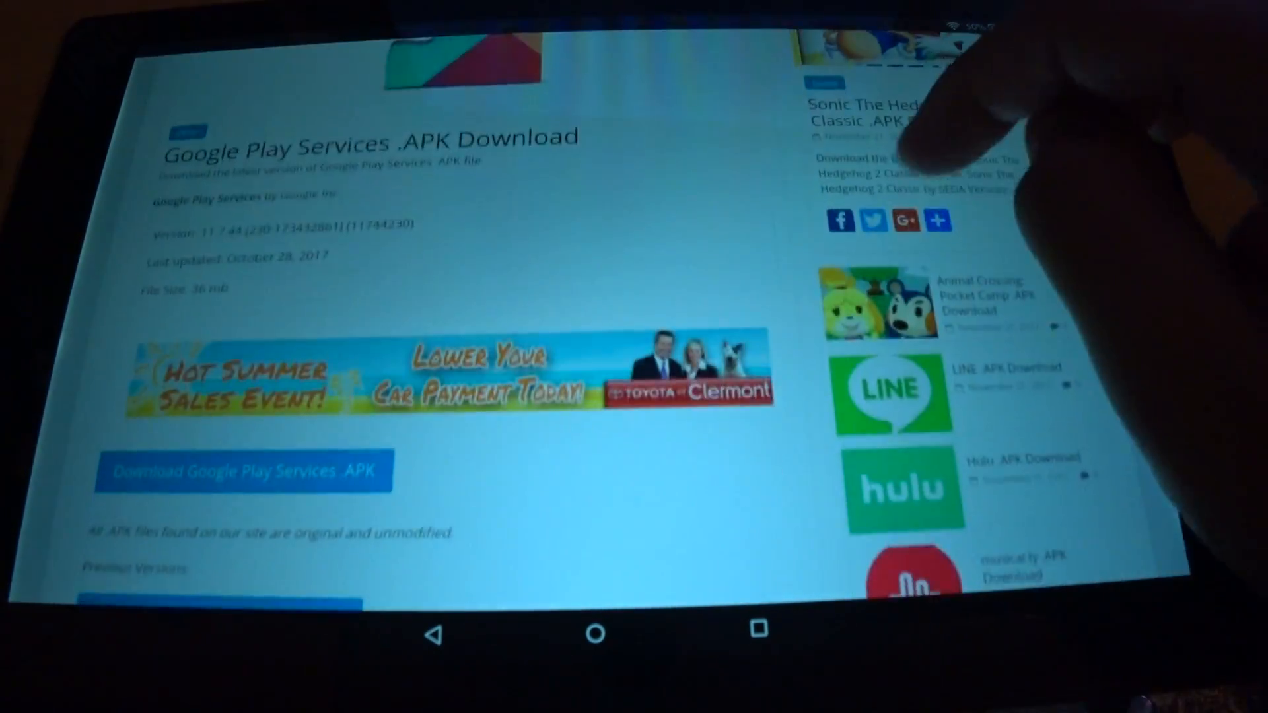
scroll(down, 3)
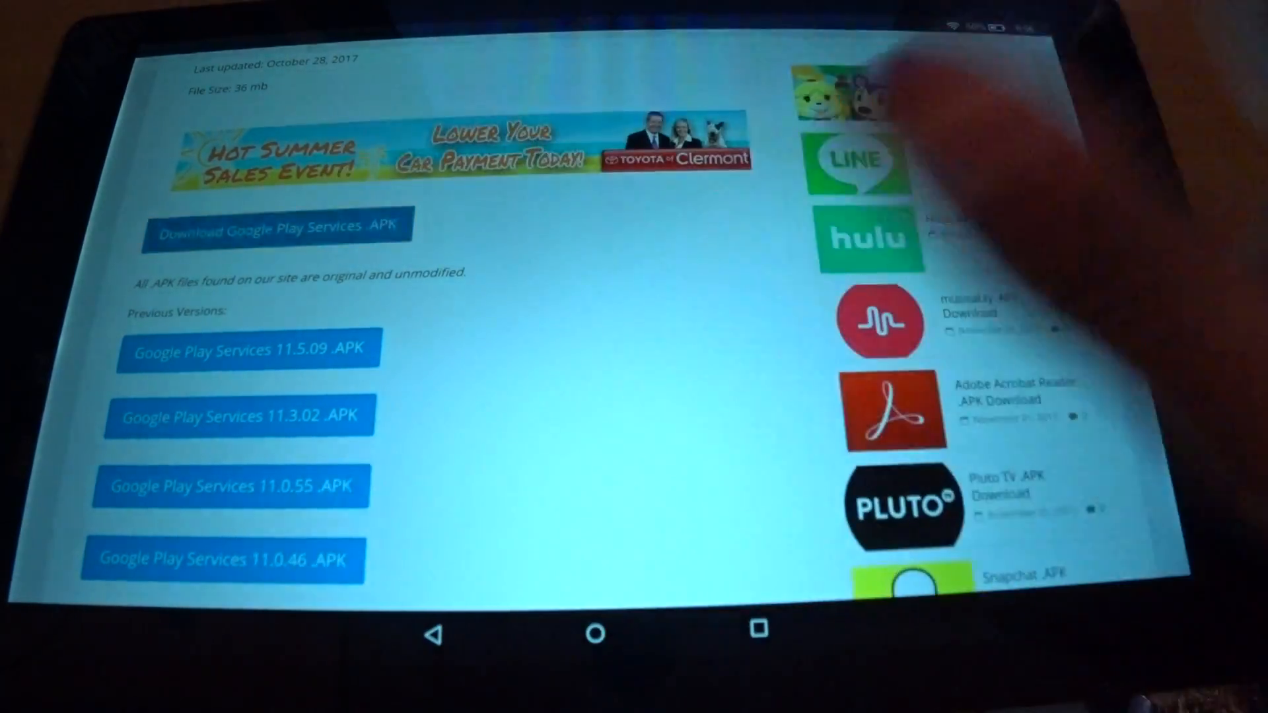
click(278, 227)
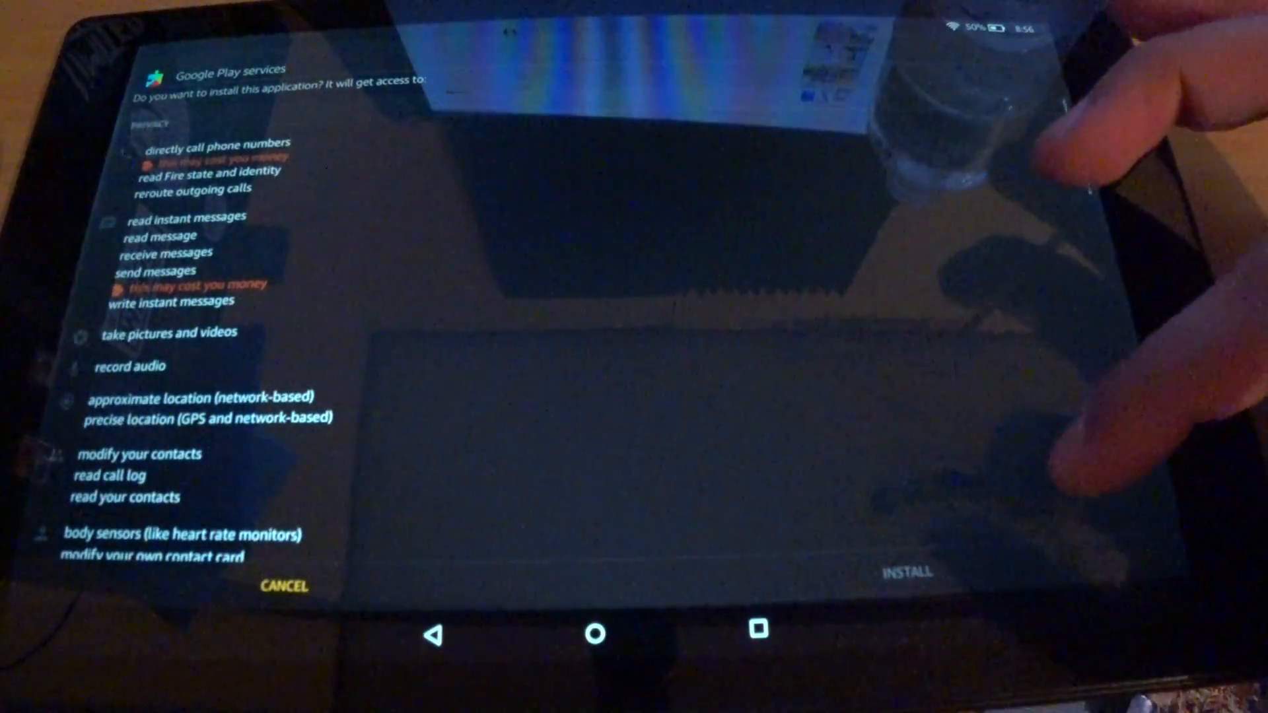
- Scroll through the Play Services permissions and confirm the install
scroll(down, 3)
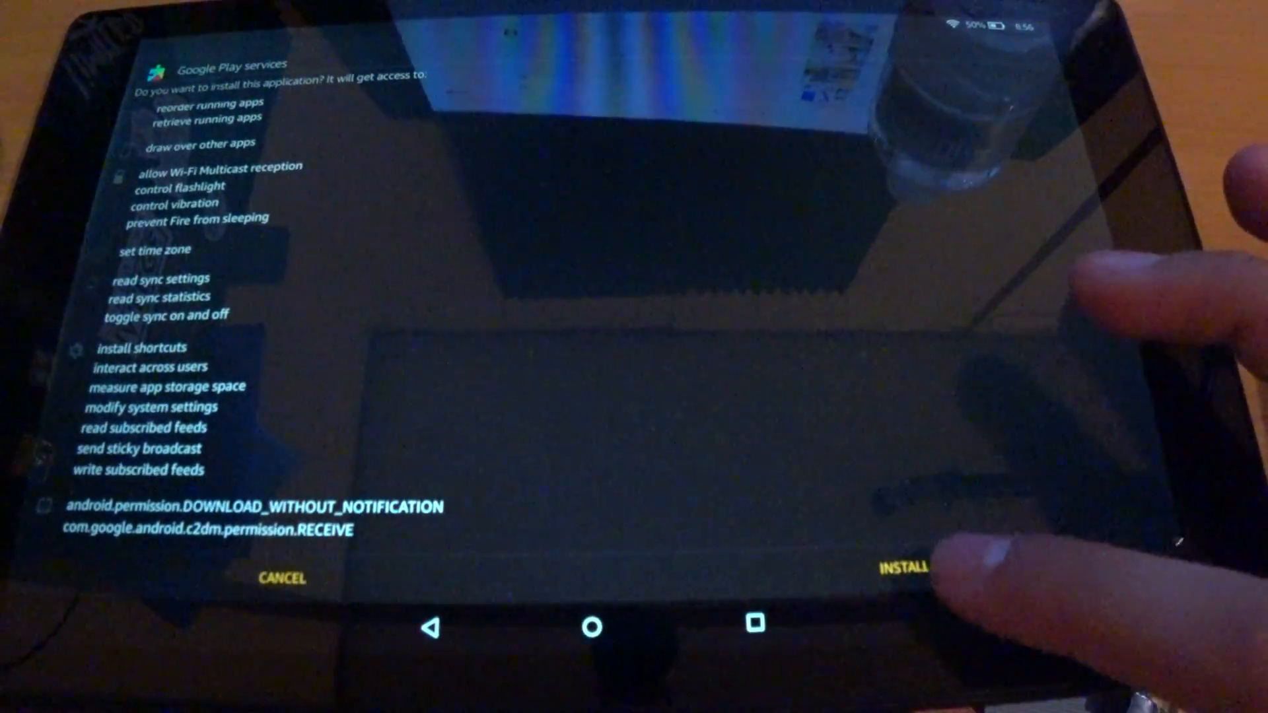
click(905, 573)
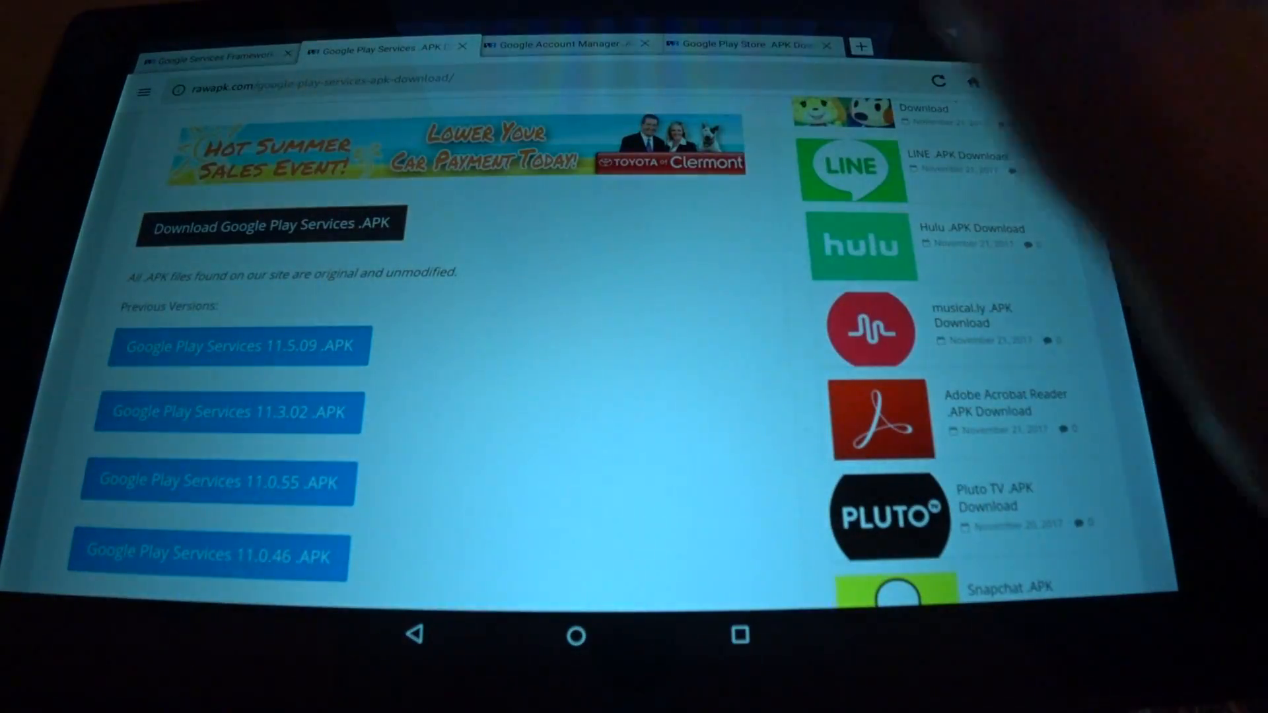
- Go to the Google Account Manager page and scroll to its APK download link
click(563, 44)
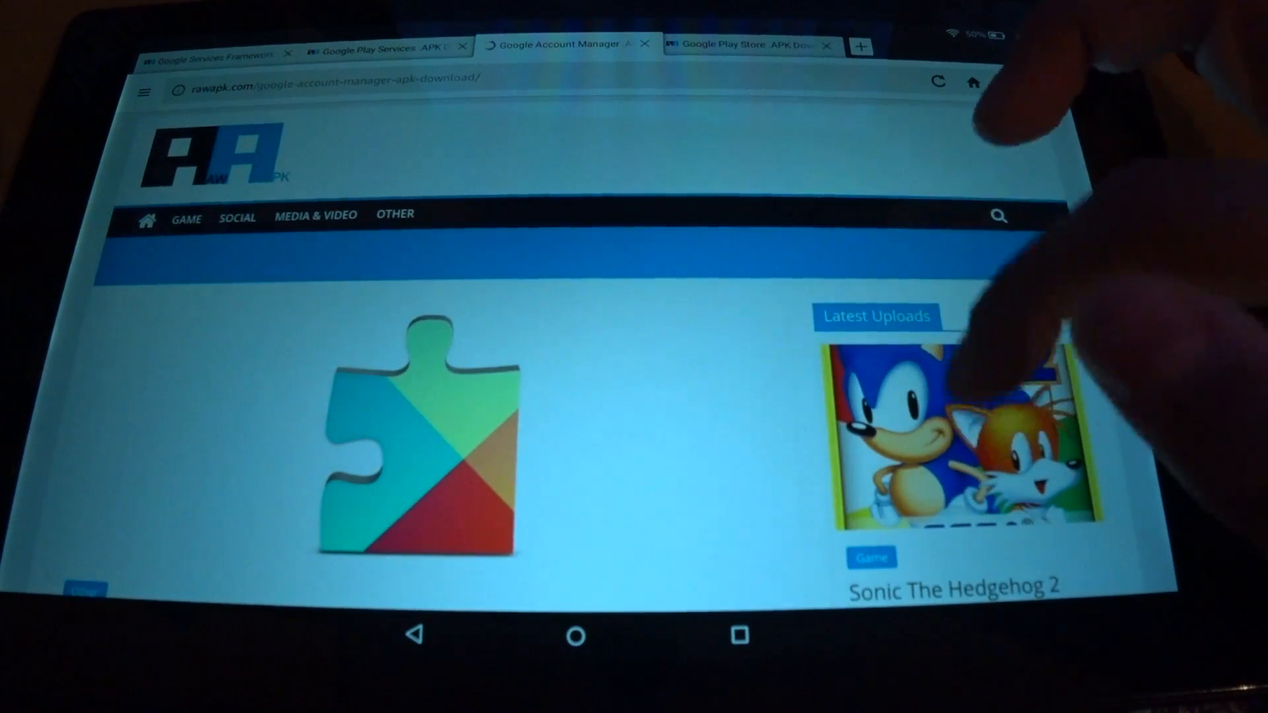
scroll(down, 3)
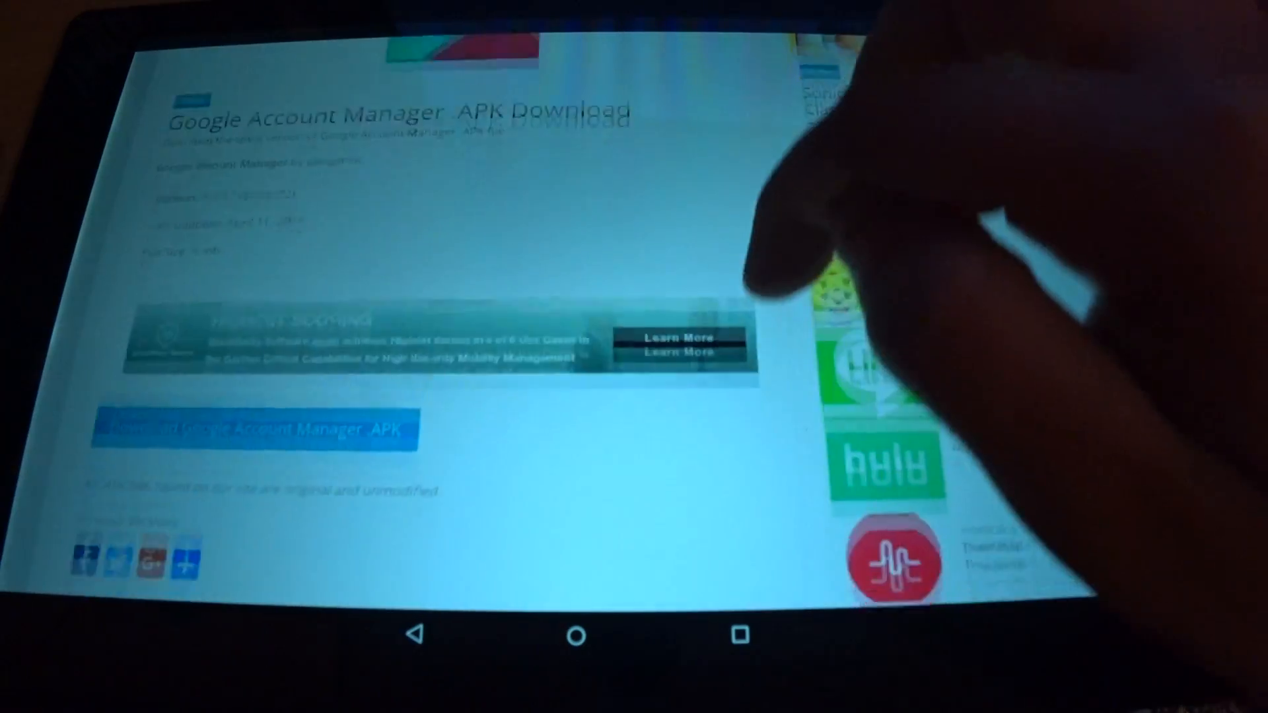
scroll(down, 3)
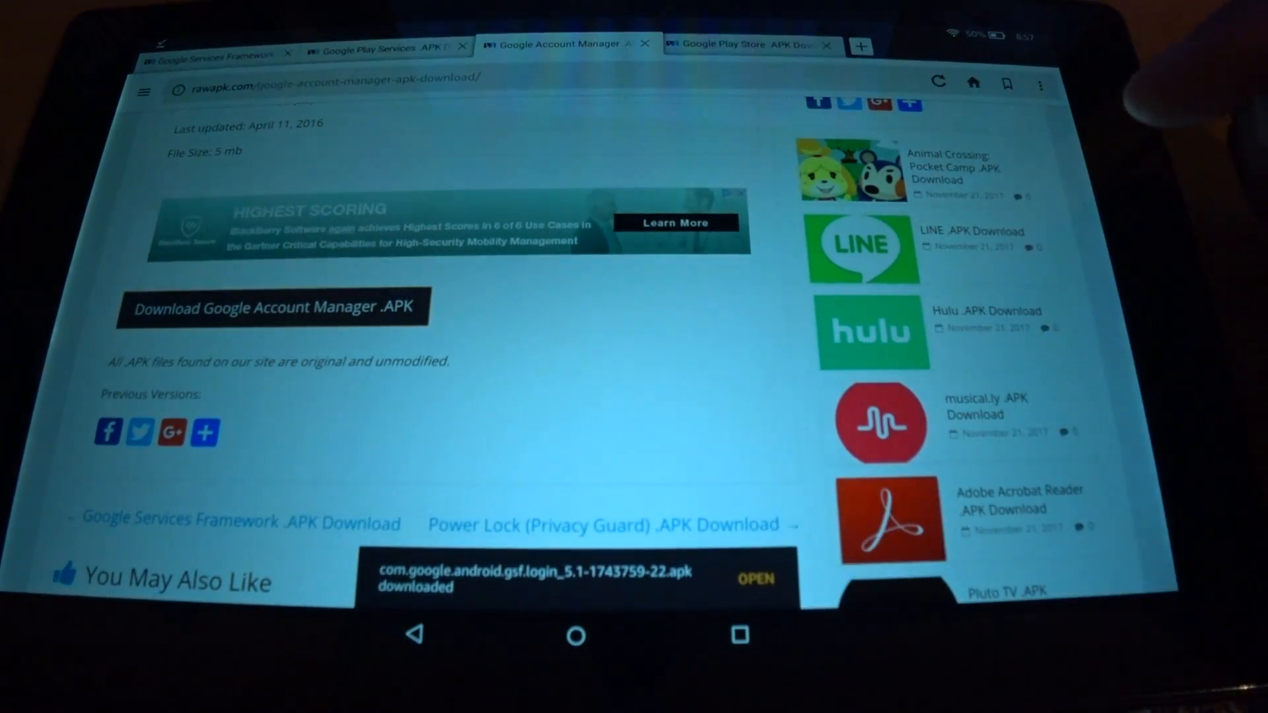
- Open the downloaded Account Manager APK, step through its permissions, and install it
click(754, 577)
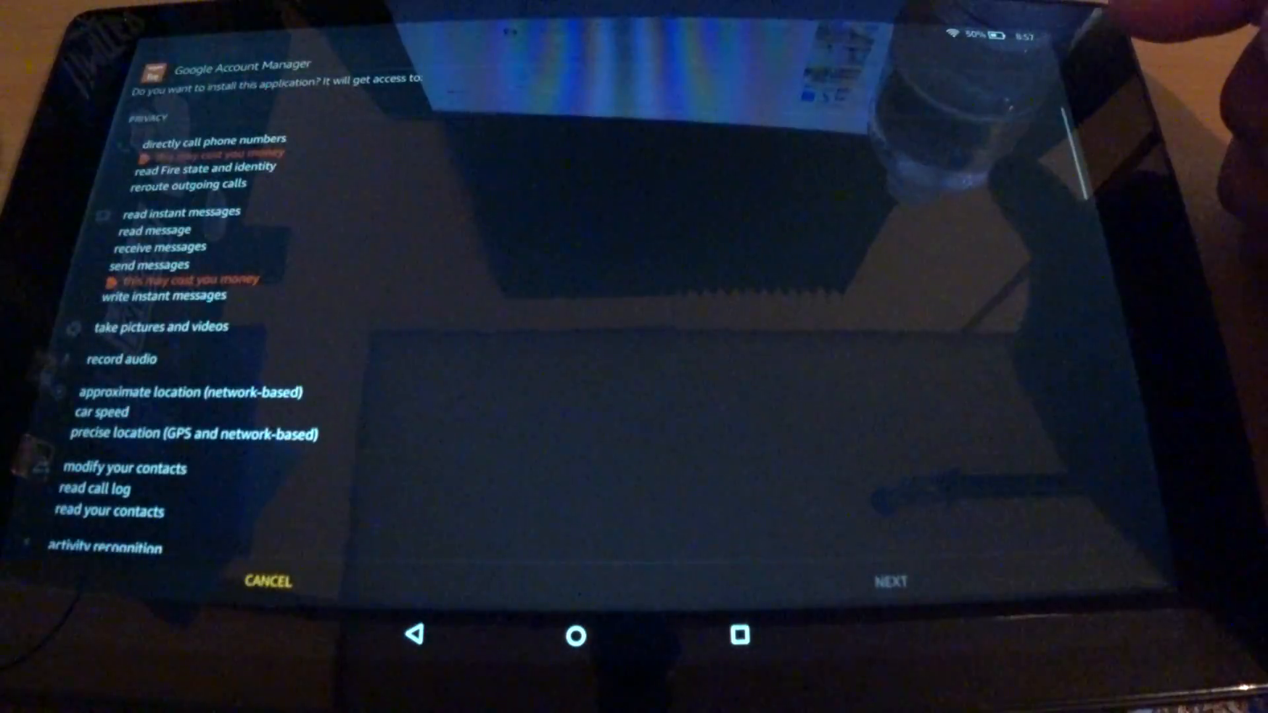
click(891, 581)
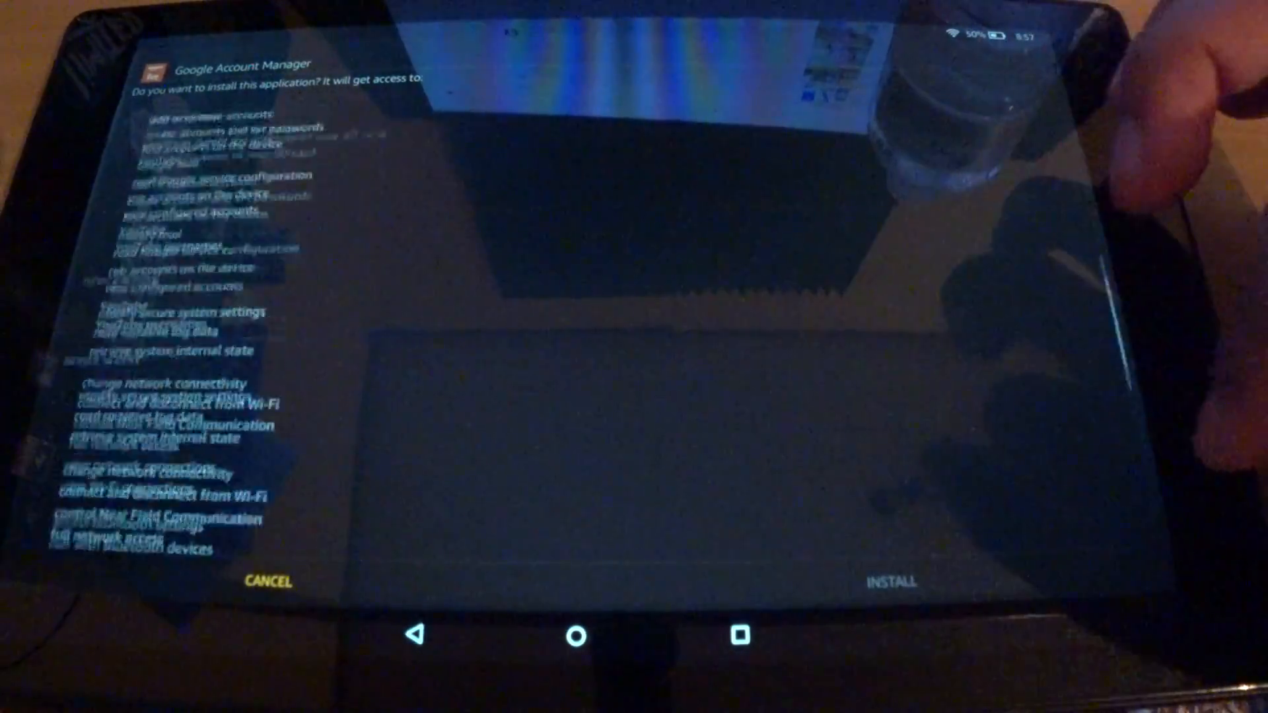
scroll(down, 3)
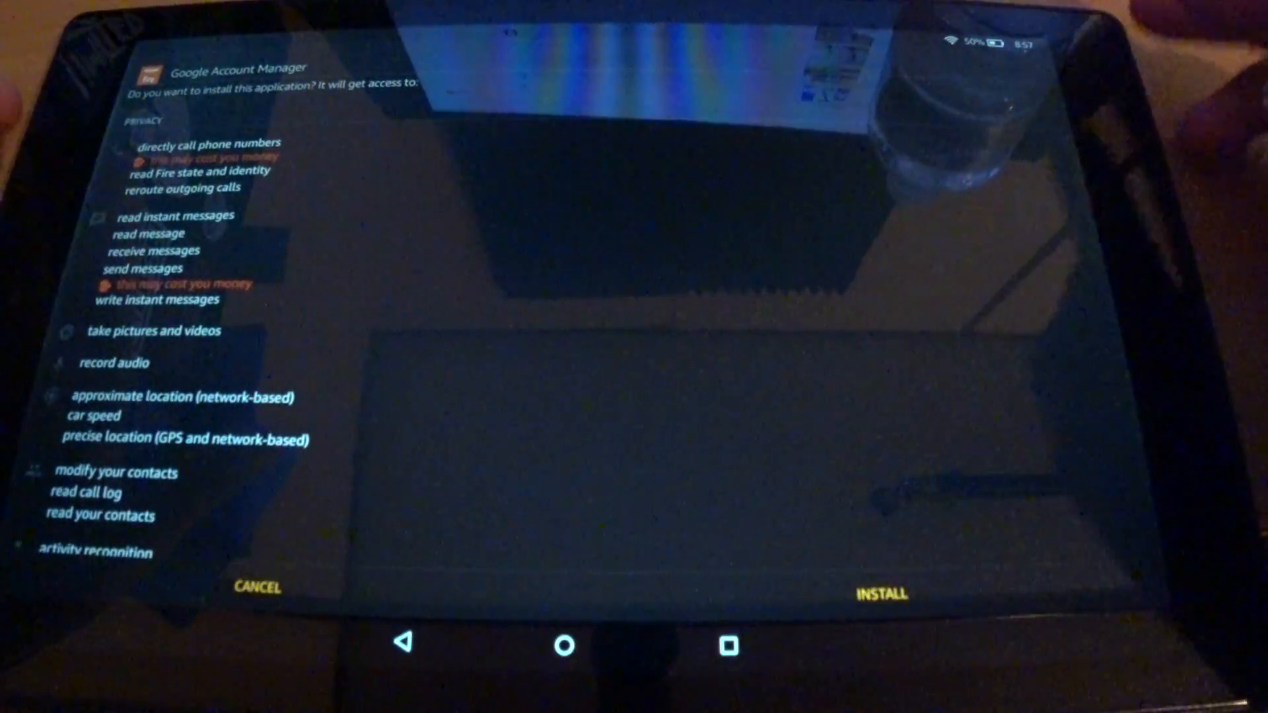
click(882, 594)
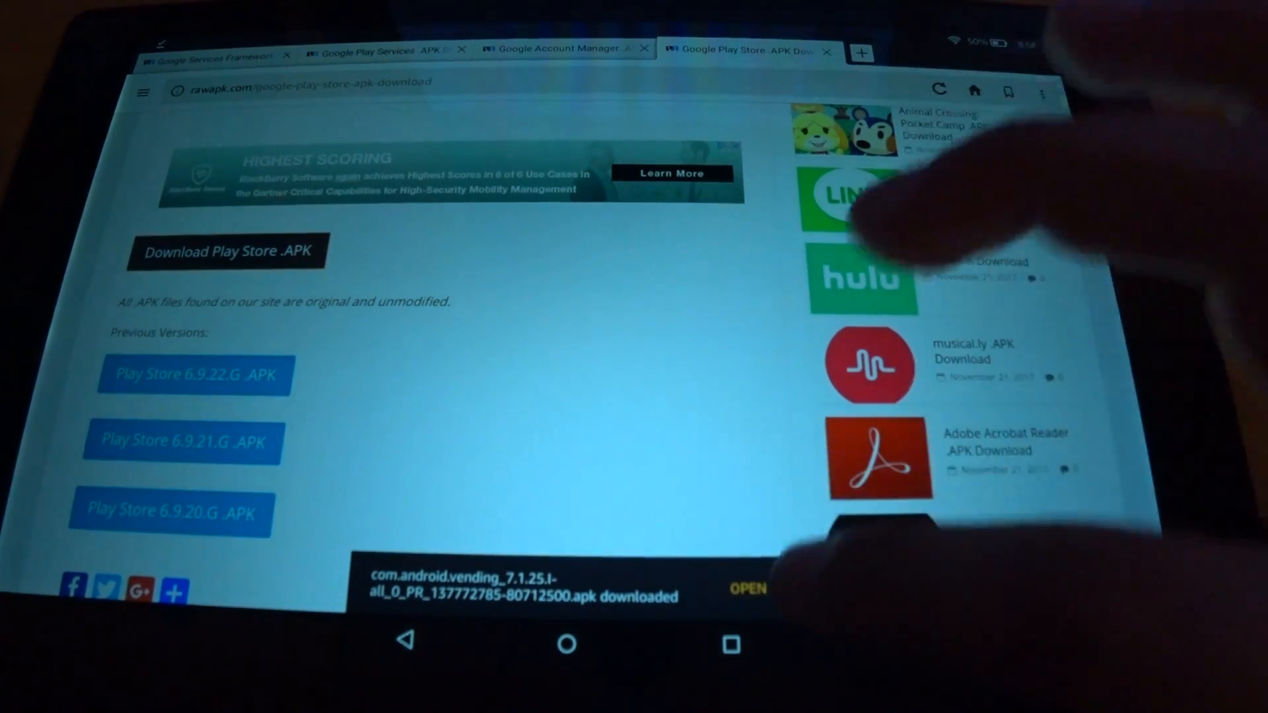
- Open the downloaded Play Store APK and start its installation
click(746, 588)
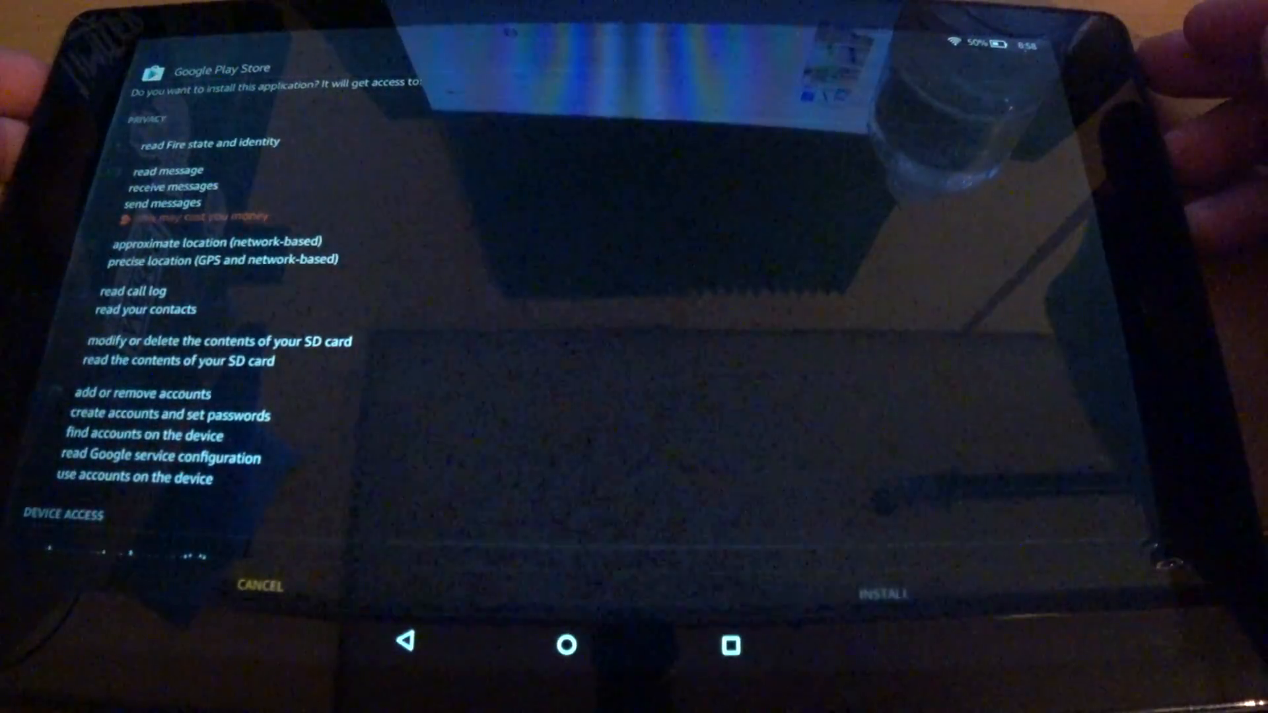
click(885, 588)
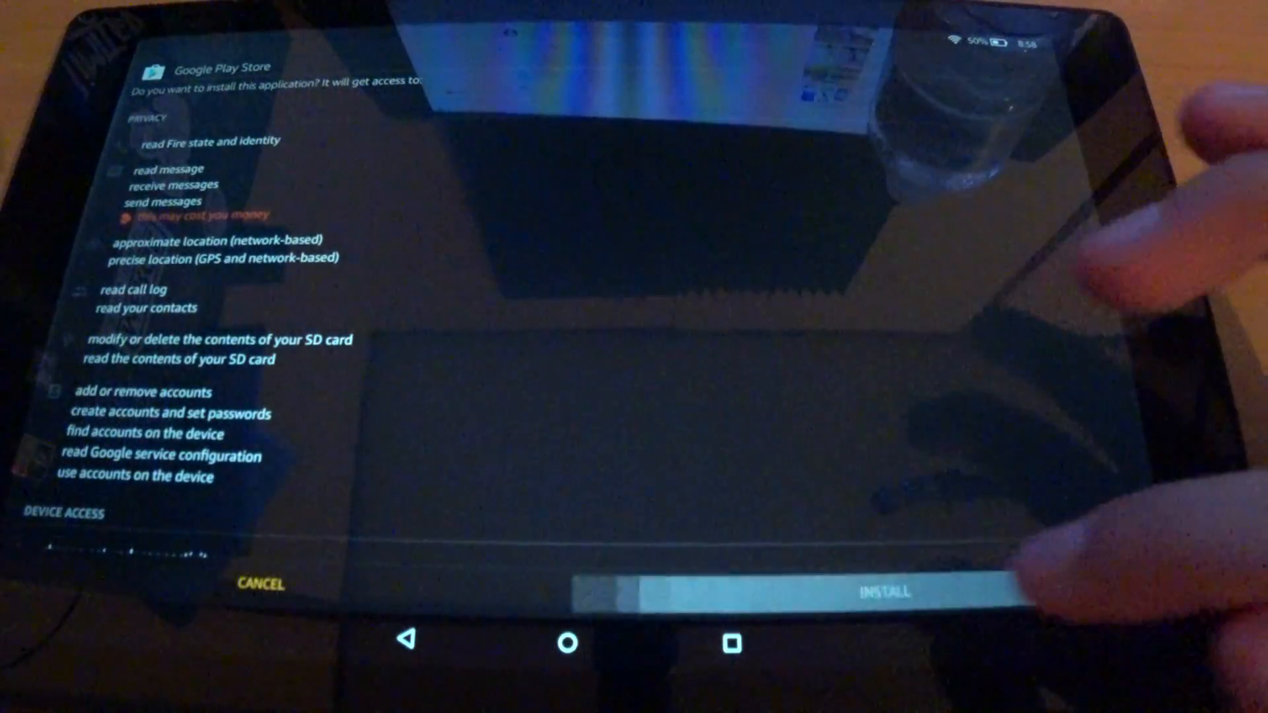